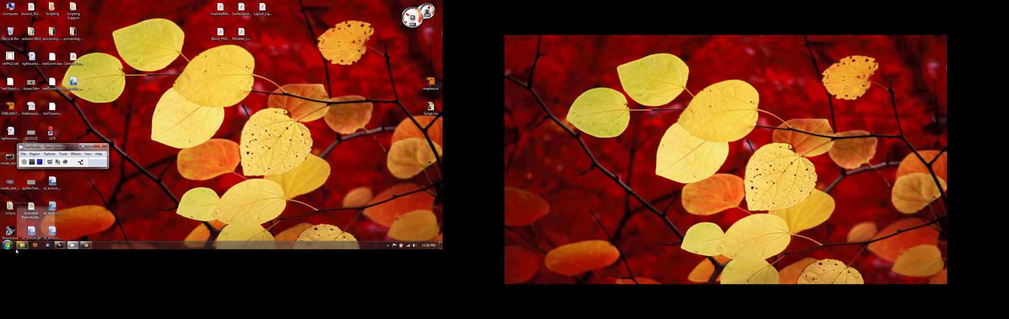
Launch Rhino from the desktop and start a new empty document.
{"action": "left_click", "coordinate": [5, 245]}
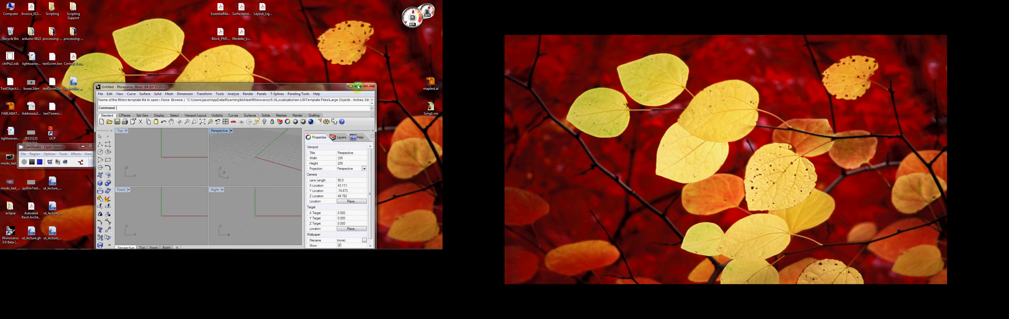
{"action": "left_click", "coordinate": [363, 86]}
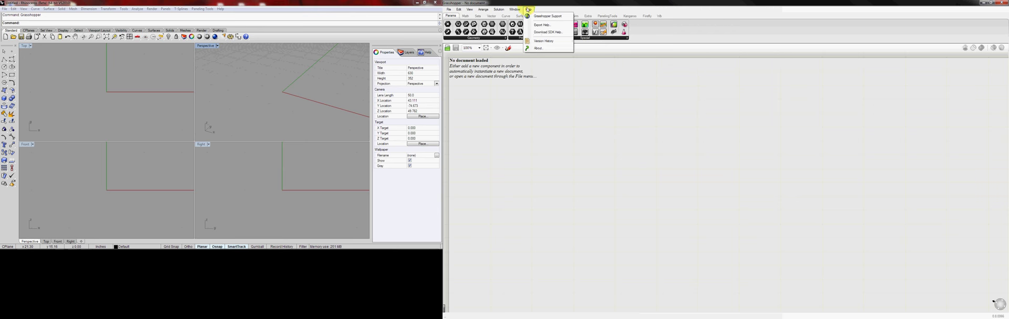
Open the Grasshopper Support website from Grasshopper's Help menu.
{"action": "left_click", "coordinate": [539, 48]}
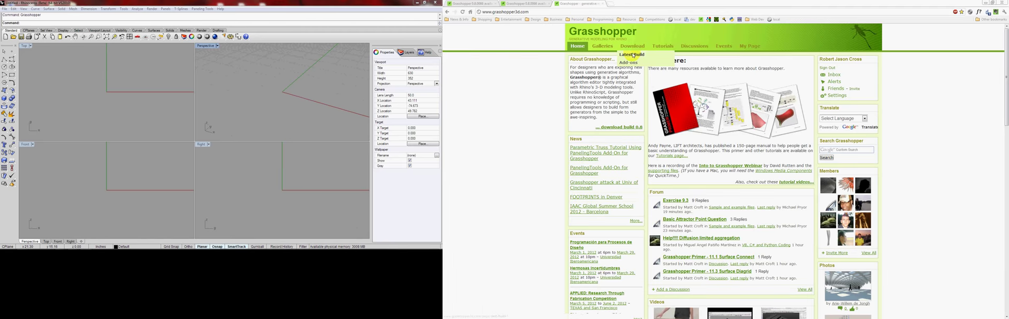
Browse the Next Build download notes and the Discussions forum on grasshopper3d.com.
{"action": "left_click", "coordinate": [632, 54]}
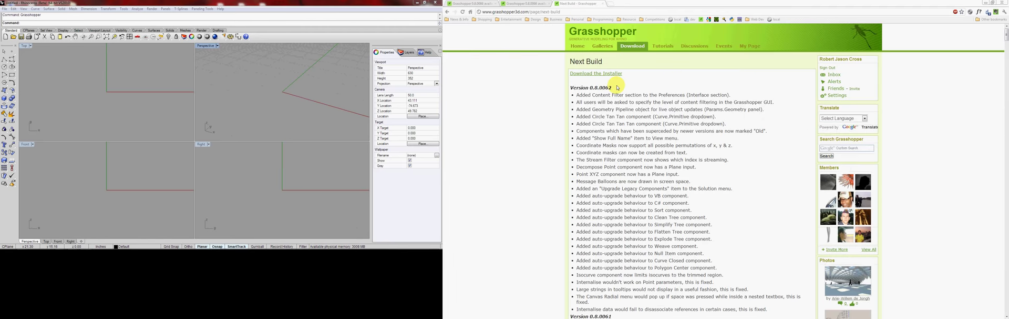
{"action": "double_click", "coordinate": [590, 87]}
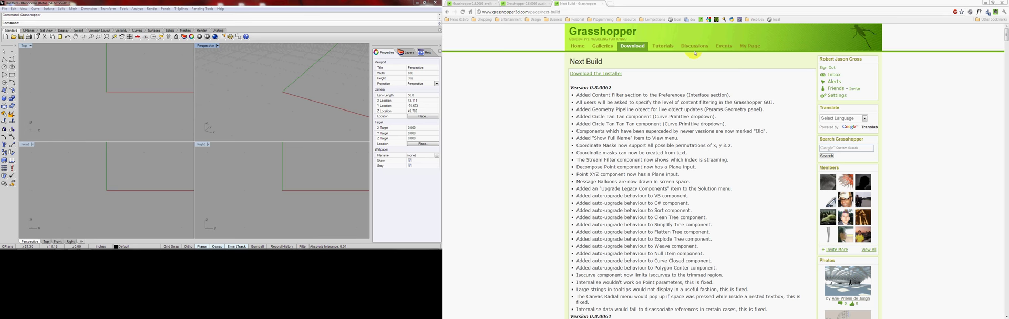
{"action": "left_click", "coordinate": [695, 45]}
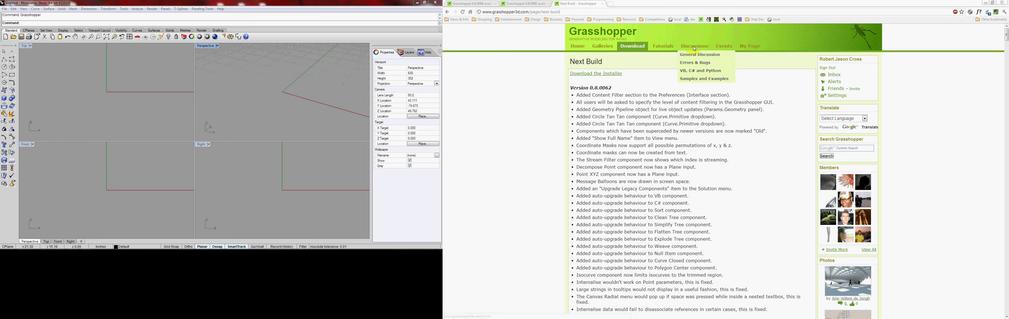
{"action": "left_click", "coordinate": [694, 45]}
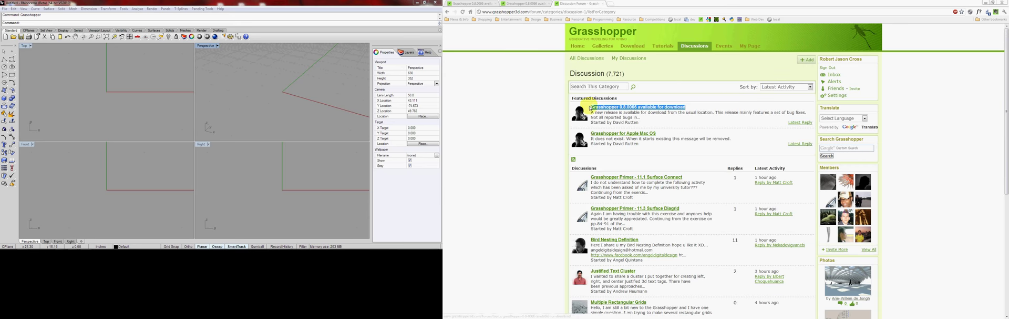
{"action": "left_click", "coordinate": [628, 106]}
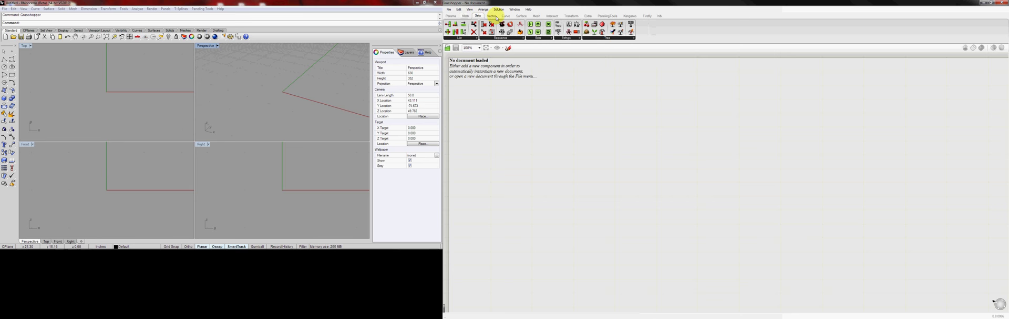
{"action": "left_click", "coordinate": [570, 15]}
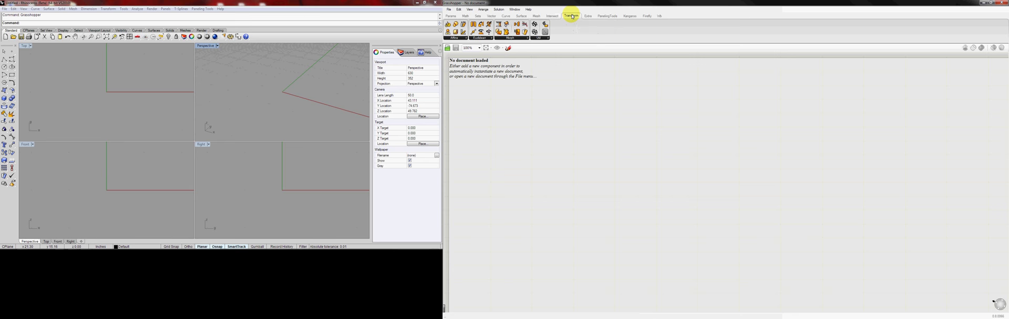
{"action": "mouse_move", "coordinate": [631, 21]}
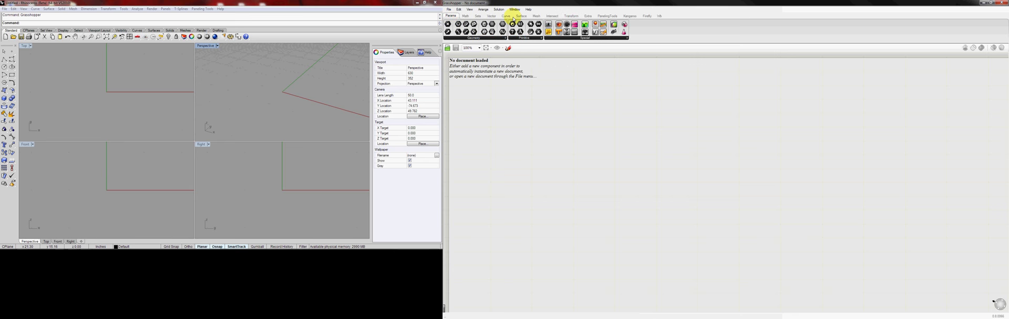
{"action": "left_click", "coordinate": [536, 16]}
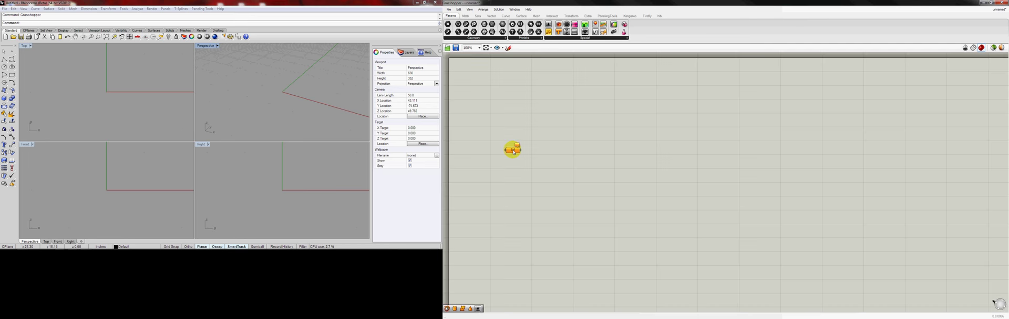
Drag a Surface parameter from Params > Geometry onto the empty canvas.
{"action": "left_click_drag", "start_coordinate": [513, 149], "coordinate": [541, 118]}
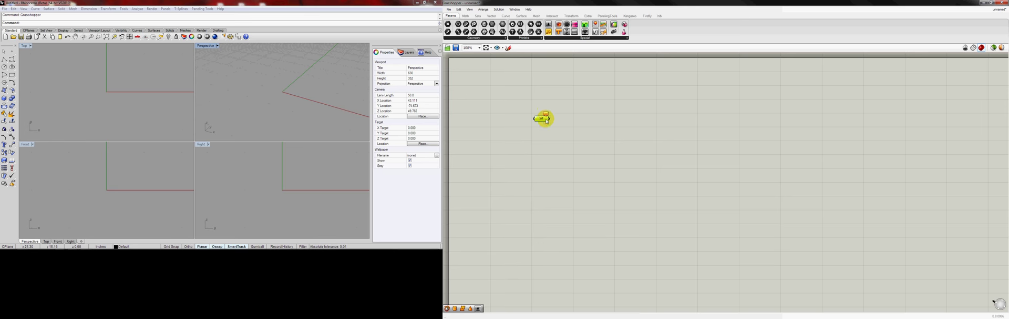
{"action": "mouse_move", "coordinate": [544, 118]}
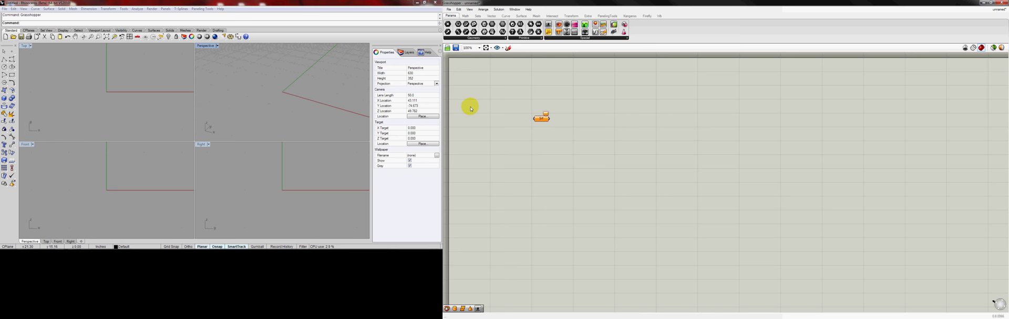
{"action": "mouse_move", "coordinate": [508, 108]}
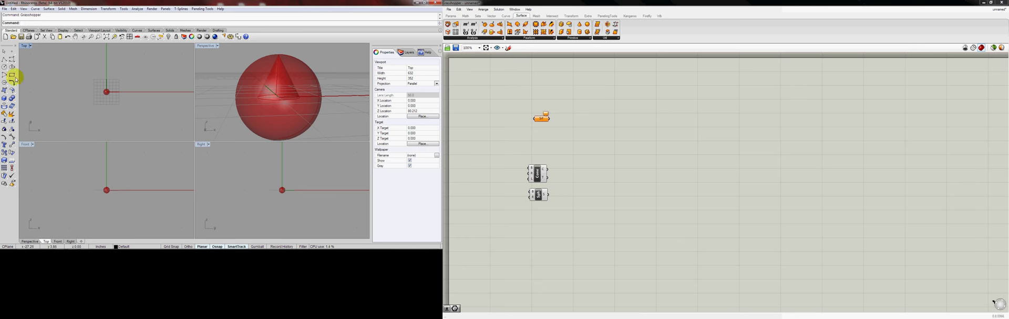
Draw a rectangular plane surface in Rhino and change the Perspective display mode.
{"action": "left_click", "coordinate": [11, 75]}
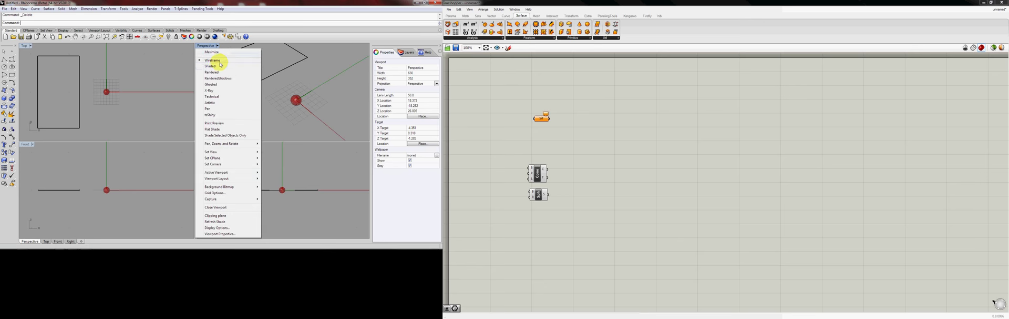
{"action": "left_click", "coordinate": [210, 66]}
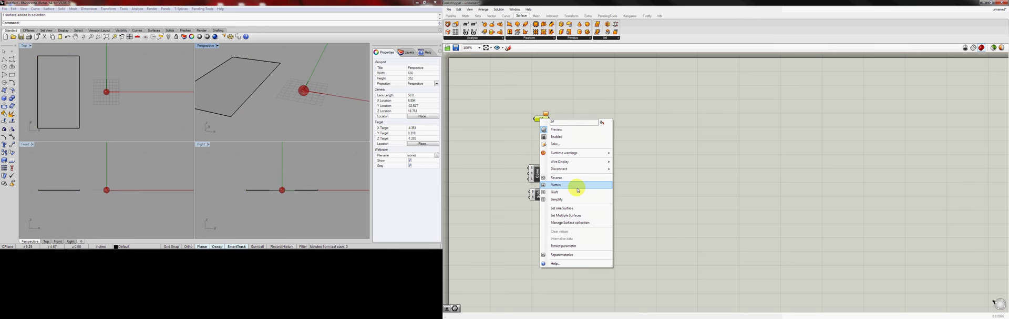
{"action": "mouse_move", "coordinate": [565, 207]}
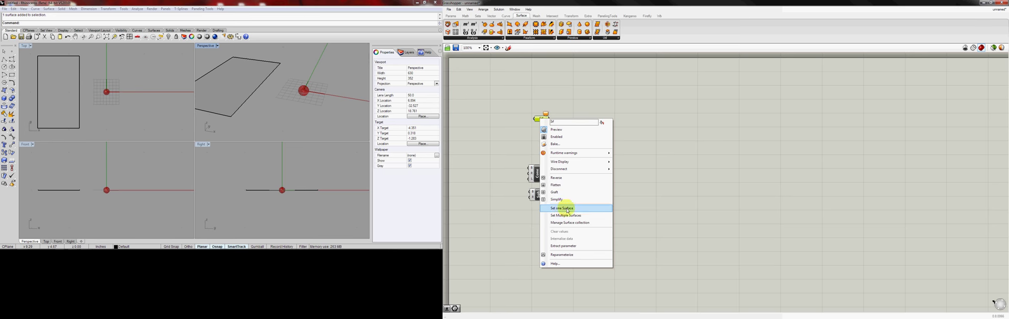
{"action": "mouse_move", "coordinate": [565, 223]}
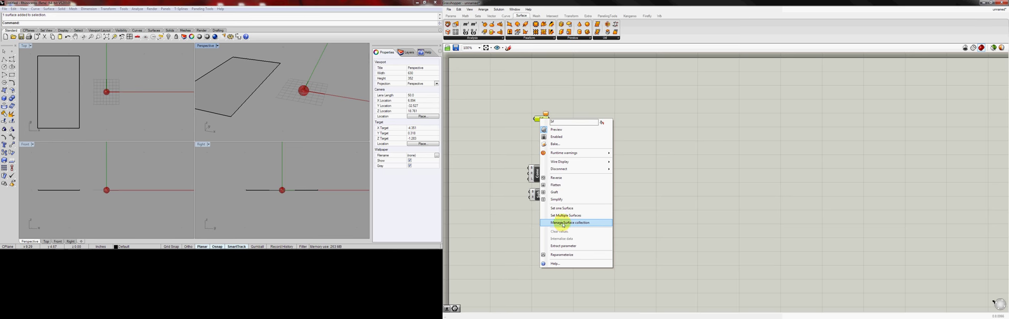
{"action": "mouse_move", "coordinate": [563, 207]}
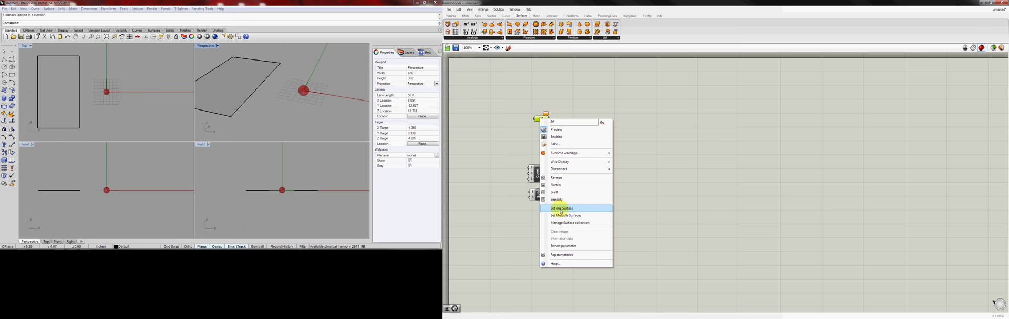
Set the Srf parameter's one surface to the Rhino rectangle.
{"action": "left_click", "coordinate": [561, 207]}
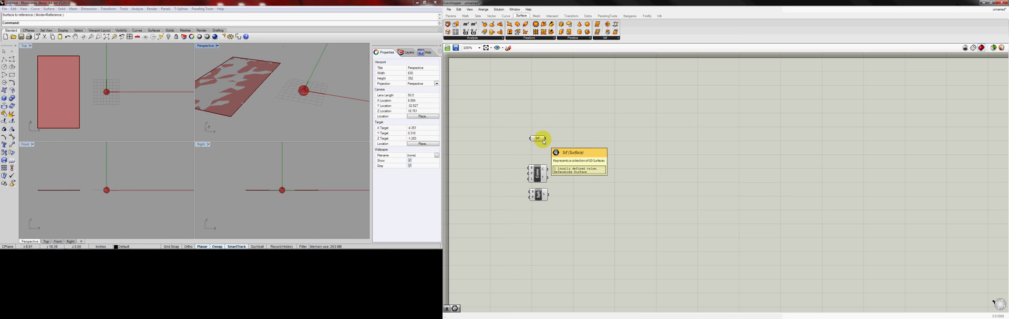
{"action": "mouse_move", "coordinate": [557, 119]}
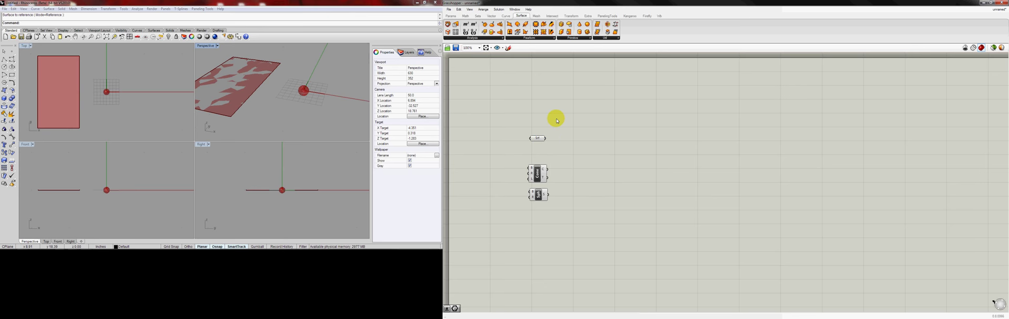
{"action": "left_click", "coordinate": [451, 16]}
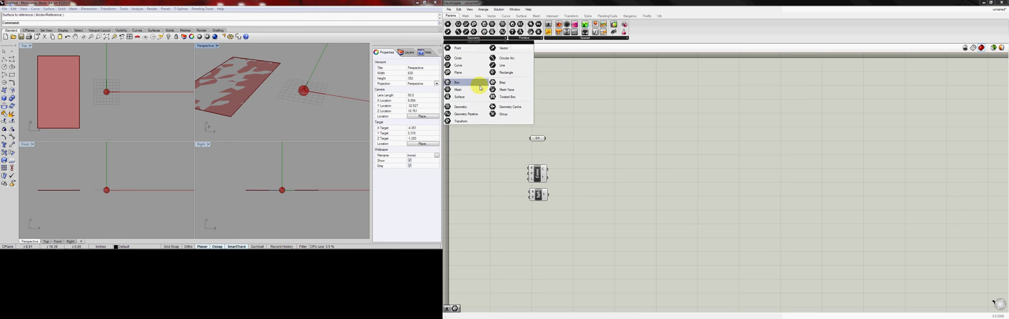
{"action": "mouse_move", "coordinate": [458, 83]}
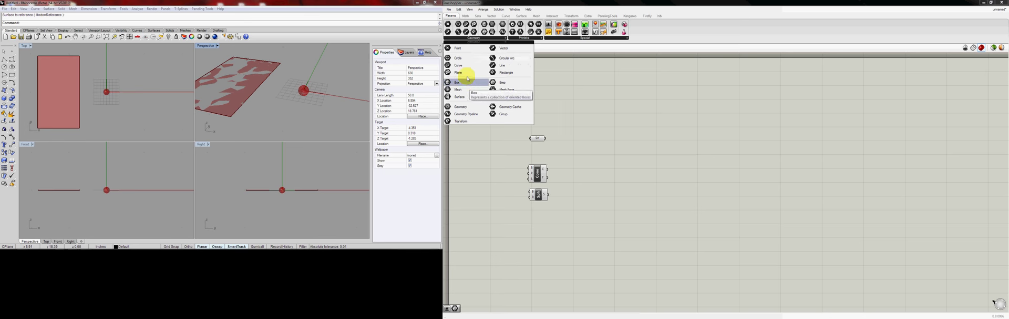
{"action": "mouse_move", "coordinate": [508, 57]}
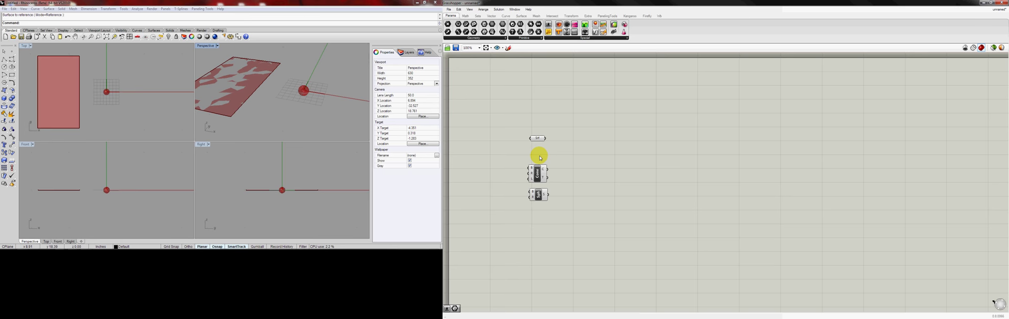
{"action": "mouse_move", "coordinate": [550, 129]}
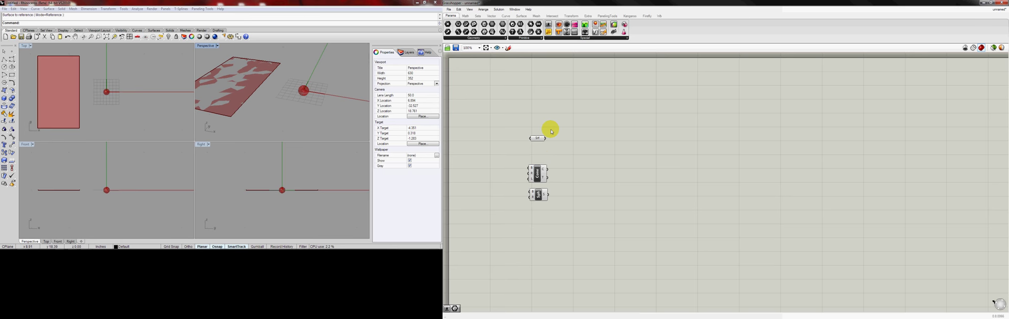
{"action": "mouse_move", "coordinate": [585, 84]}
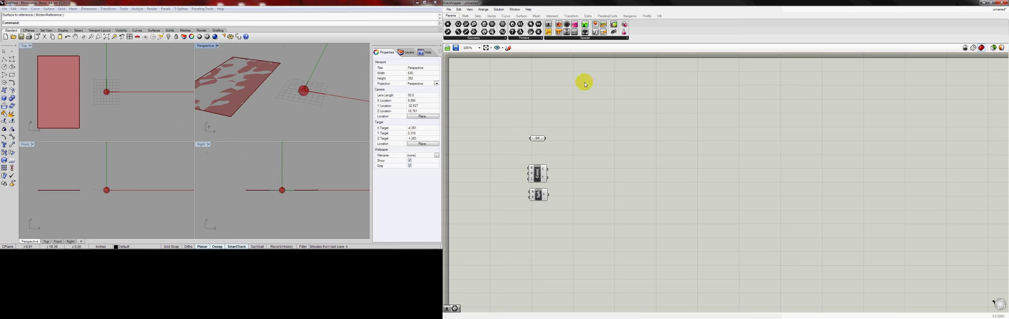
{"action": "mouse_move", "coordinate": [530, 37]}
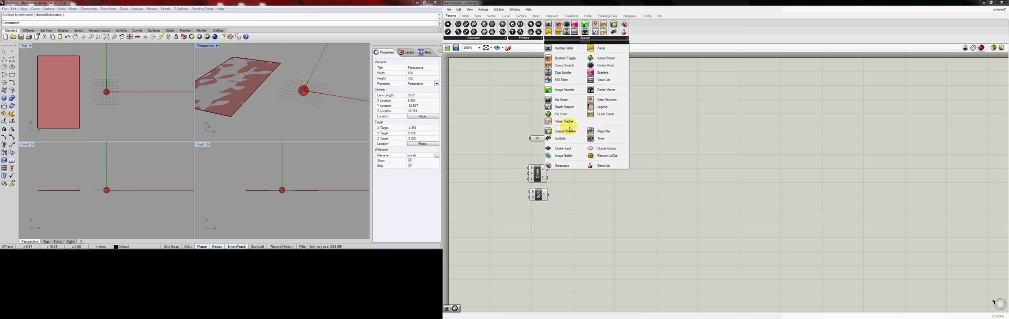
{"action": "mouse_move", "coordinate": [569, 89]}
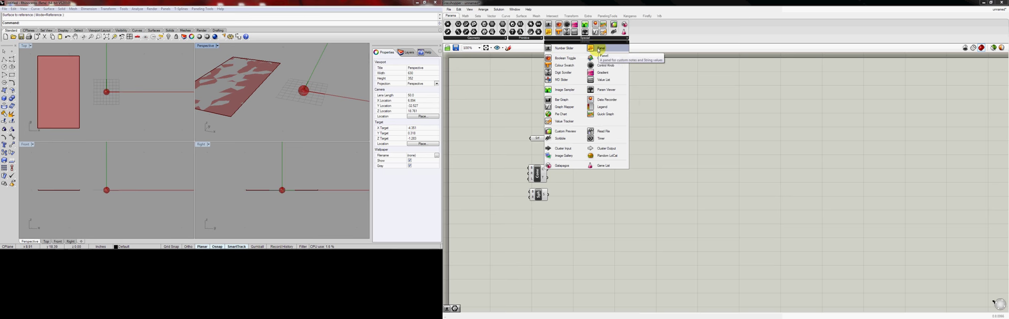
{"action": "mouse_move", "coordinate": [584, 138]}
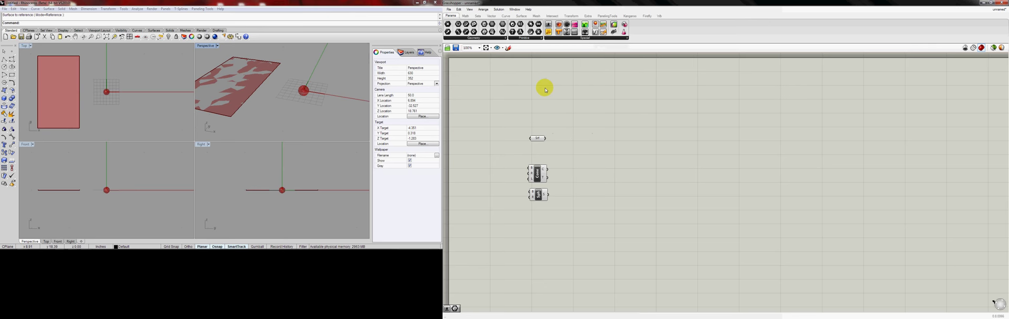
Bring up the Params > Input list of special objects.
{"action": "left_click", "coordinate": [625, 37]}
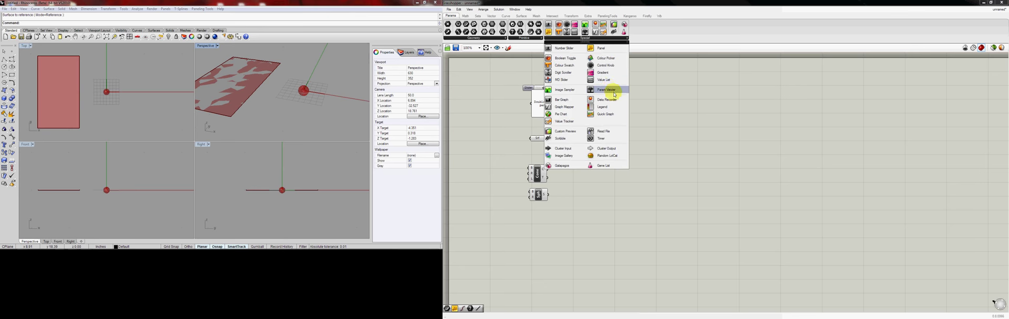
{"action": "mouse_move", "coordinate": [608, 90]}
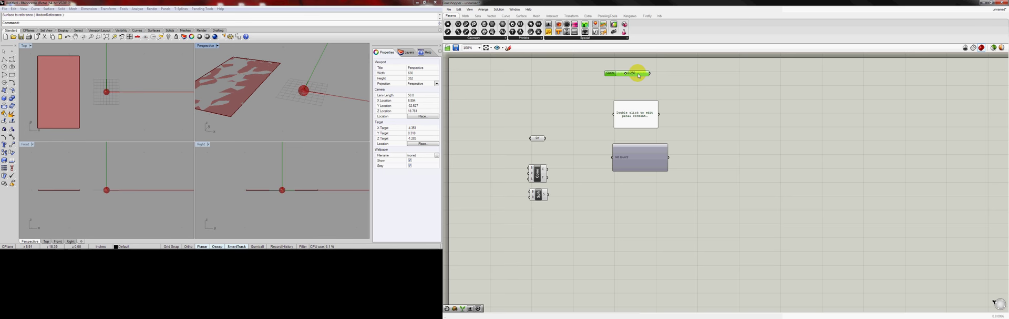
Switch the number slider's type to Integers from its context menu.
{"action": "right_click", "coordinate": [637, 72]}
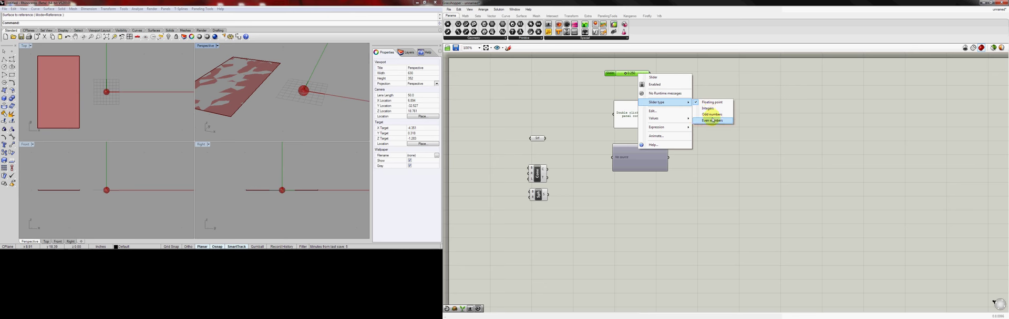
{"action": "mouse_move", "coordinate": [711, 108]}
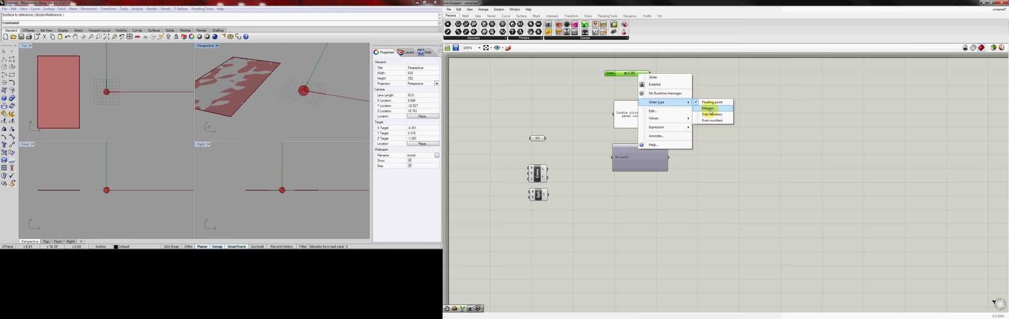
{"action": "left_click", "coordinate": [708, 109]}
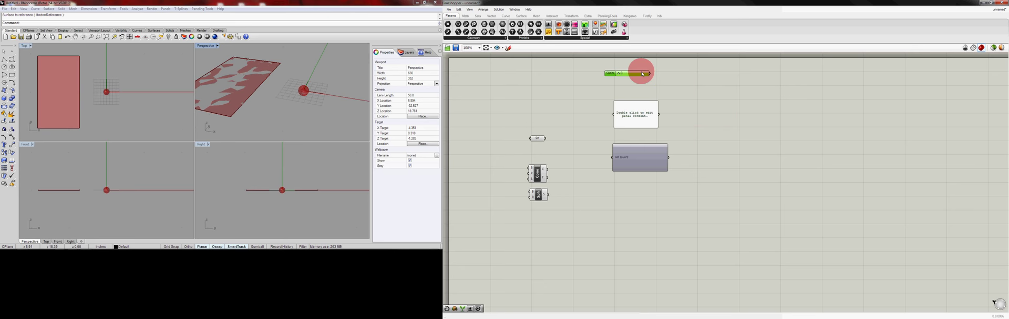
{"action": "right_click", "coordinate": [631, 72]}
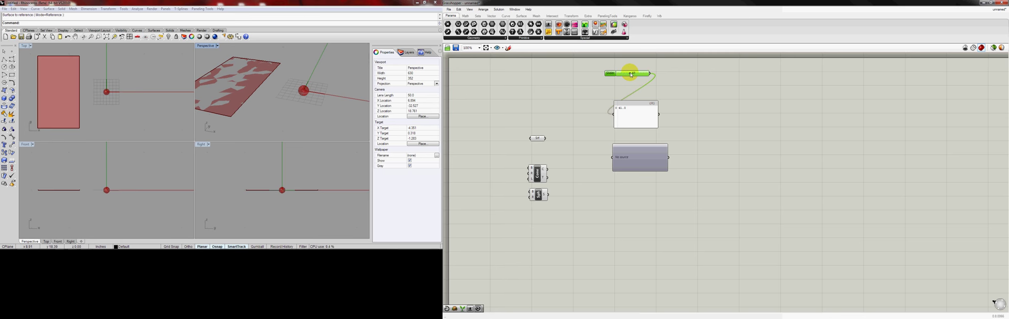
Wire the slider's output into the panel so it displays the value.
{"action": "left_click", "coordinate": [636, 114]}
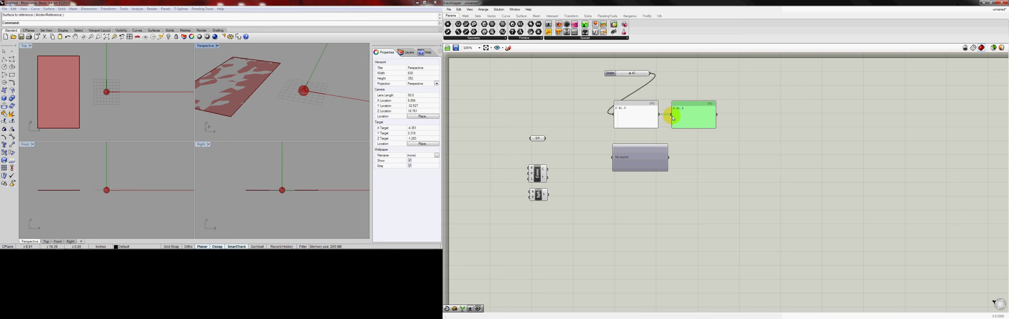
{"action": "right_click", "coordinate": [676, 117]}
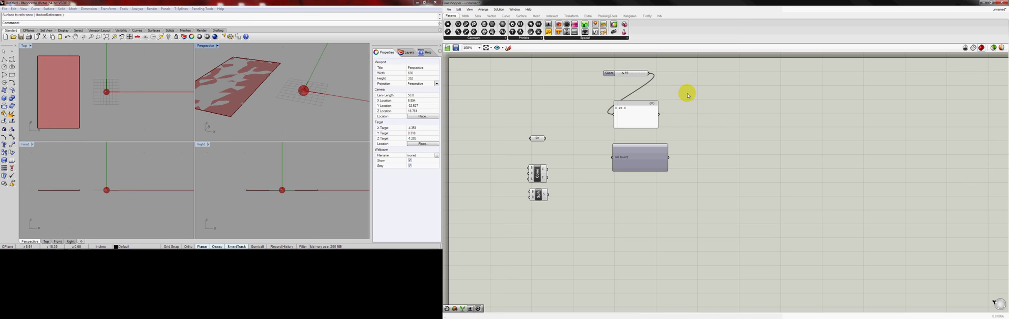
Wire the lower component's output into the Param Viewer to show its one data branch.
{"action": "left_click_drag", "start_coordinate": [688, 93], "coordinate": [652, 140]}
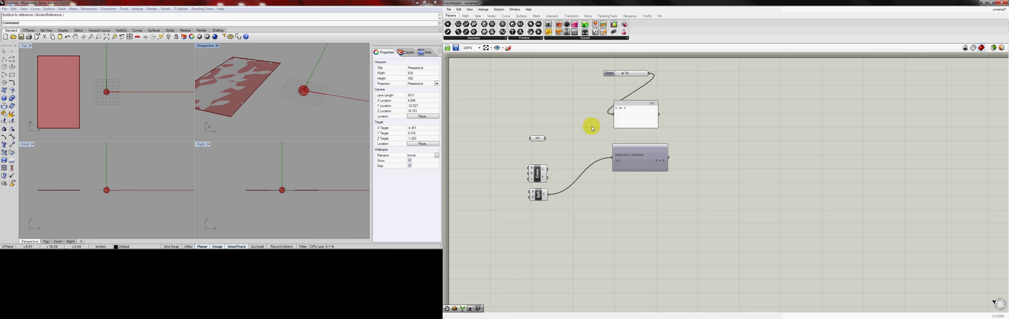
{"action": "left_click", "coordinate": [640, 157]}
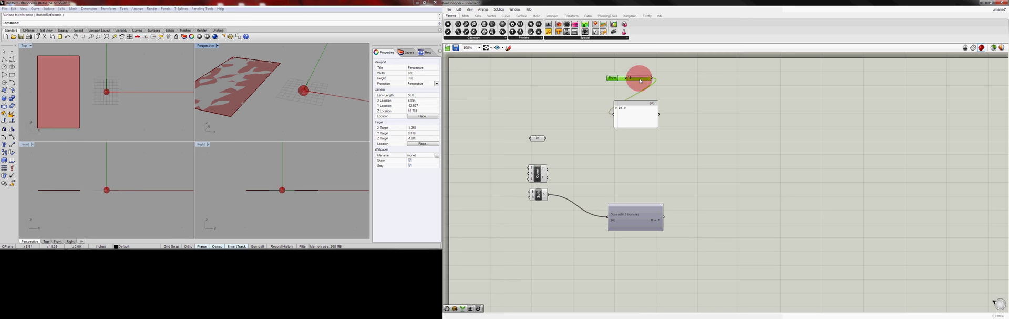
Open the number slider's options menu to rename it Height.
{"action": "right_click", "coordinate": [634, 78]}
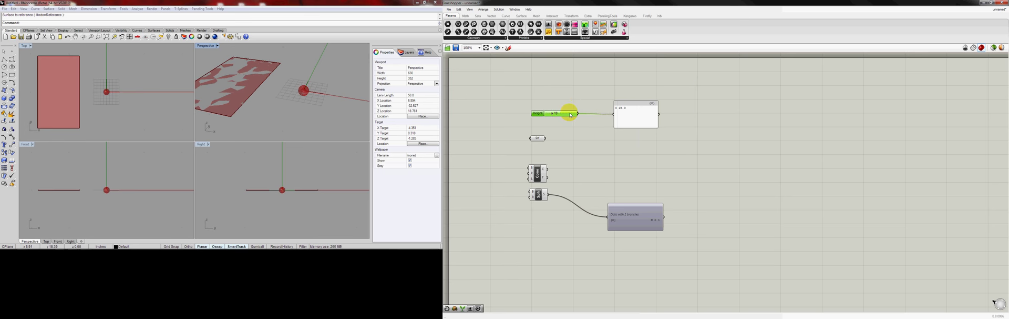
{"action": "mouse_move", "coordinate": [620, 141]}
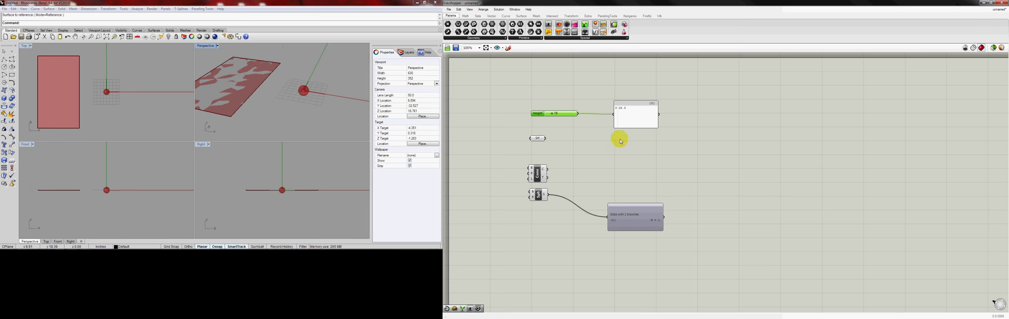
{"action": "mouse_move", "coordinate": [657, 127]}
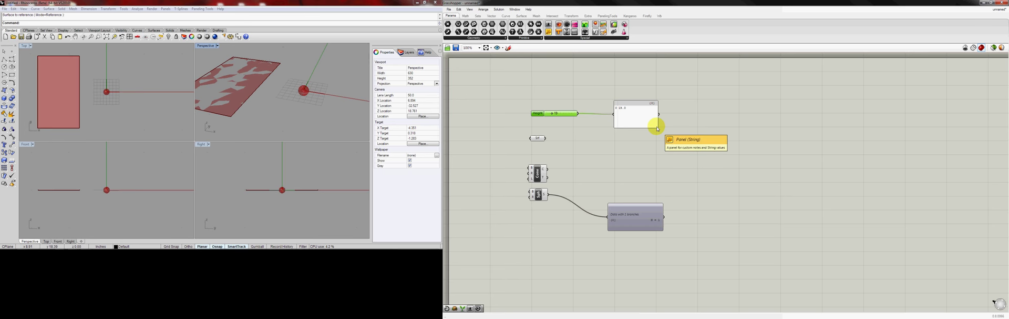
{"action": "mouse_move", "coordinate": [559, 134]}
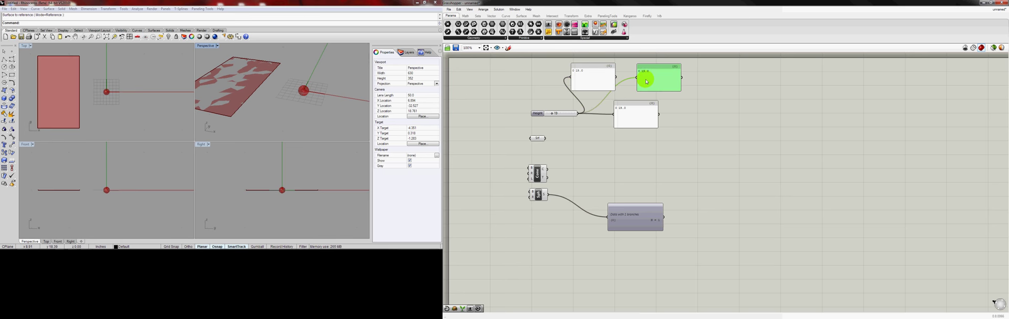
Disconnect both chained panels from the Height slider so they hold no data.
{"action": "right_click", "coordinate": [640, 78]}
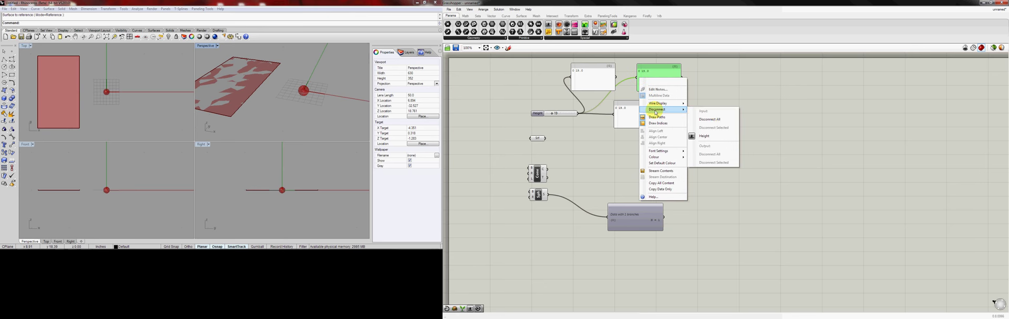
{"action": "left_click", "coordinate": [710, 119]}
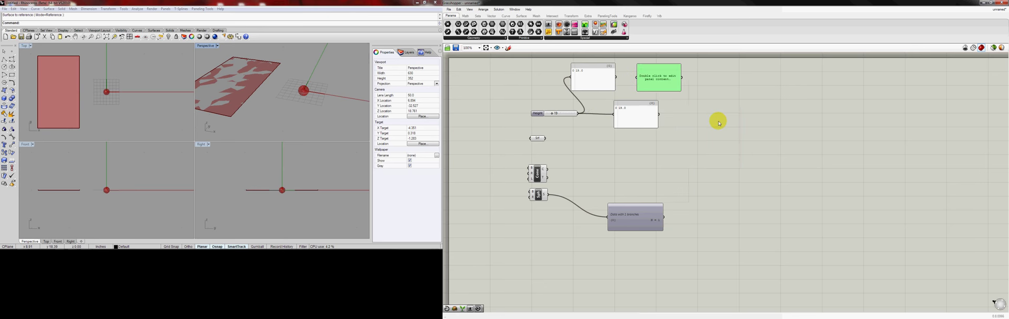
{"action": "right_click", "coordinate": [574, 77]}
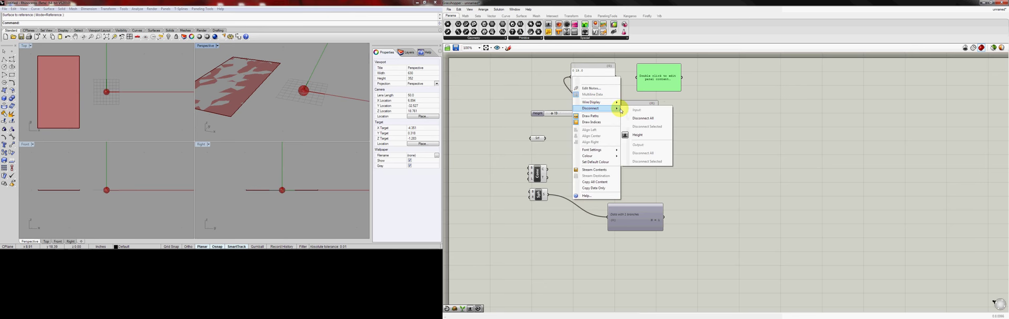
{"action": "left_click", "coordinate": [642, 118]}
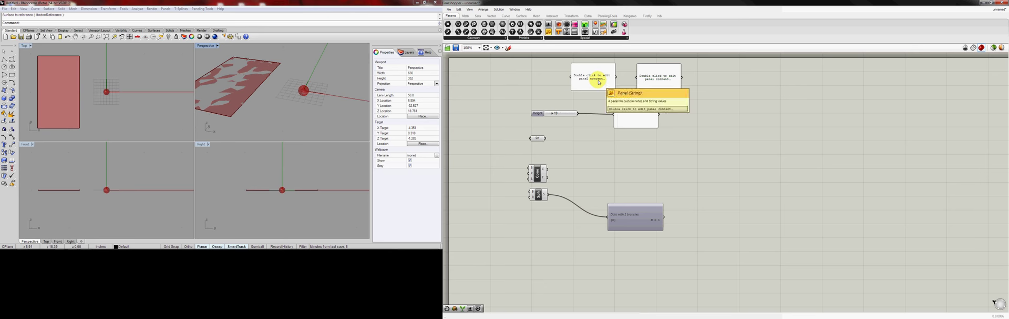
Give the panel a static value of 1212 with Multiline Data off, open its title options, and adjust the Height slider.
{"action": "double_click", "coordinate": [591, 78]}
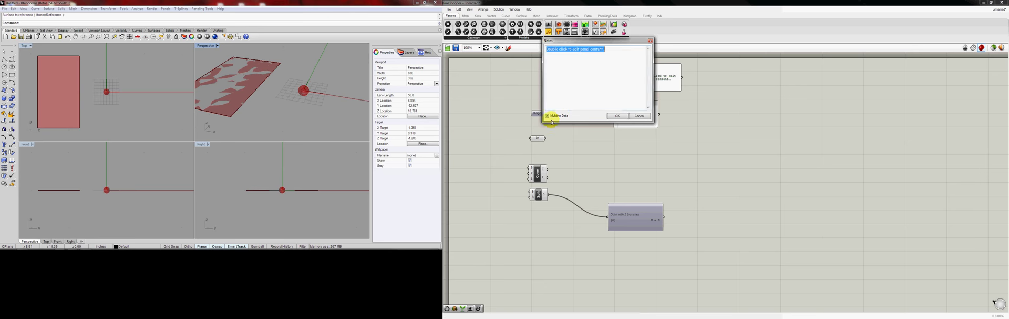
{"action": "left_click", "coordinate": [548, 116]}
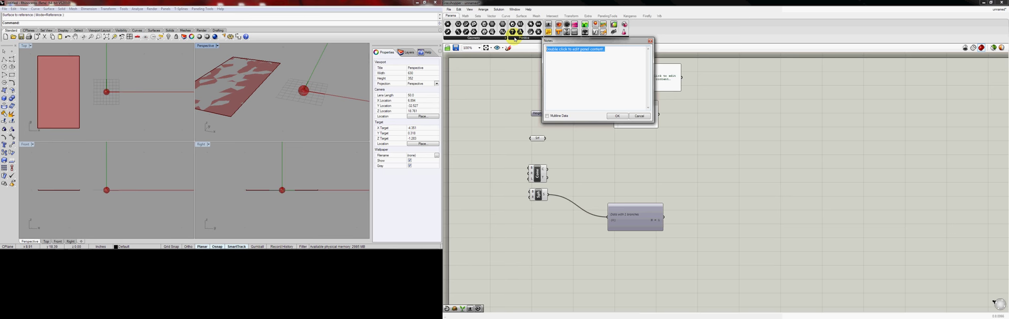
{"action": "type", "text": "121287"}
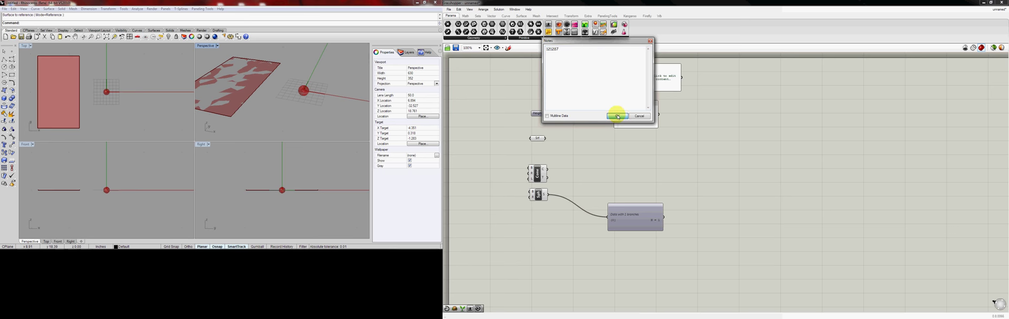
{"action": "left_click", "coordinate": [617, 115]}
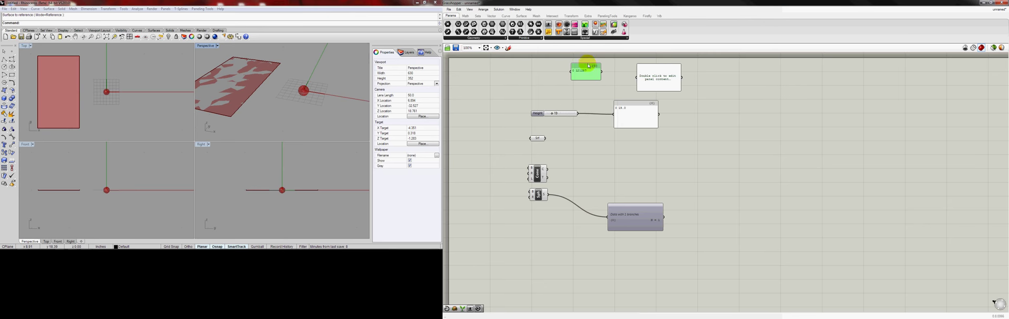
{"action": "right_click", "coordinate": [586, 71]}
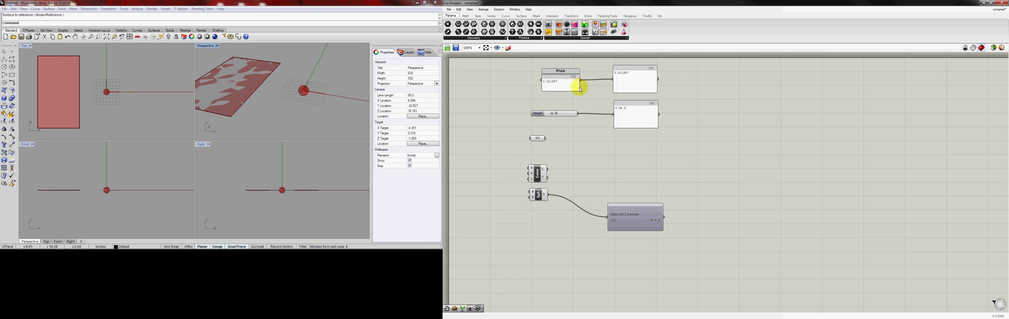
{"action": "mouse_move", "coordinate": [569, 84]}
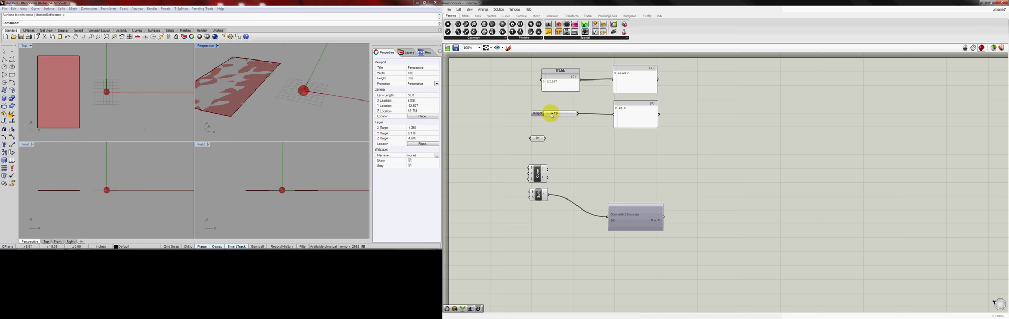
{"action": "left_click_drag", "start_coordinate": [544, 113], "coordinate": [565, 113]}
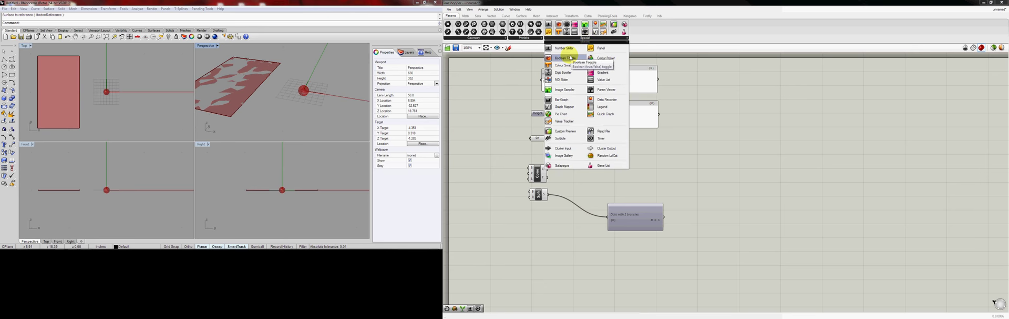
{"action": "mouse_move", "coordinate": [604, 58]}
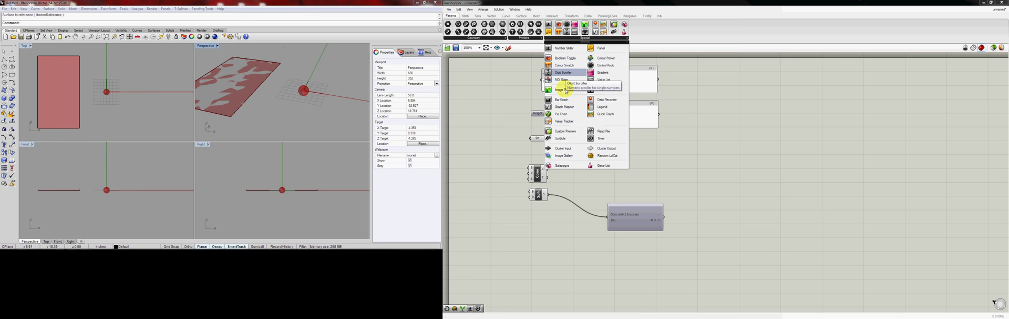
{"action": "mouse_move", "coordinate": [582, 57]}
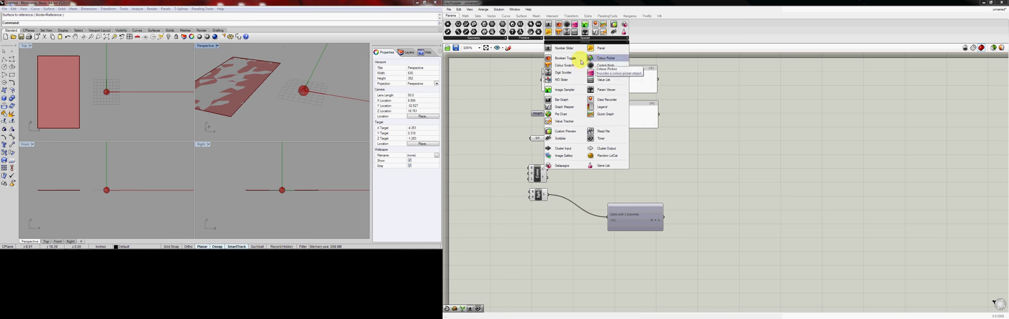
{"action": "mouse_move", "coordinate": [561, 114]}
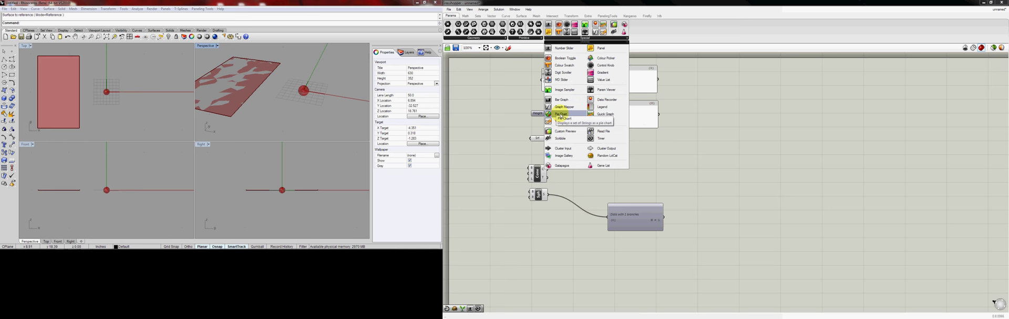